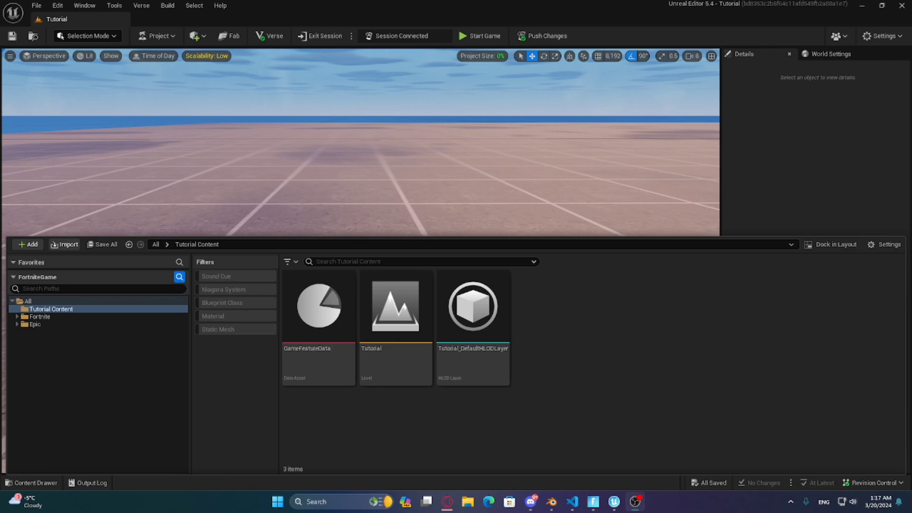
Step: Import ltmvending.fbx and its textures from the Midas Vending folder with all default options
click(64, 244)
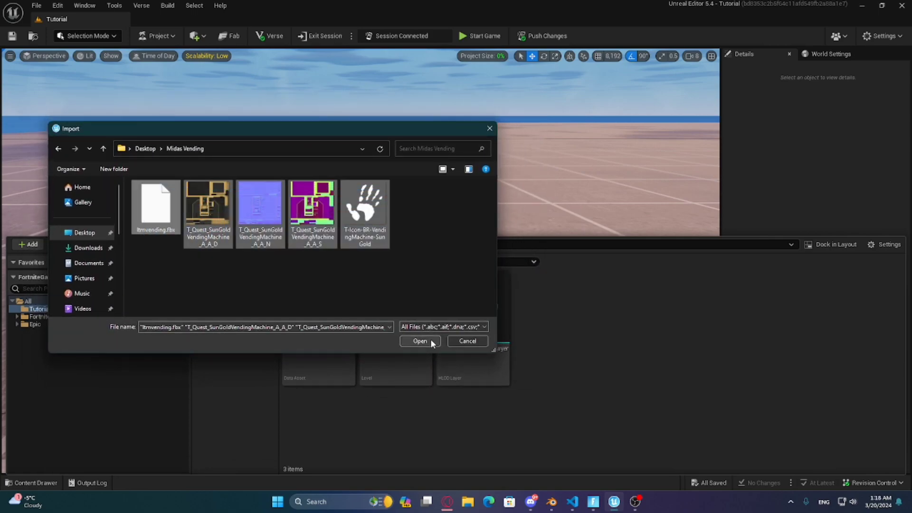
click(419, 341)
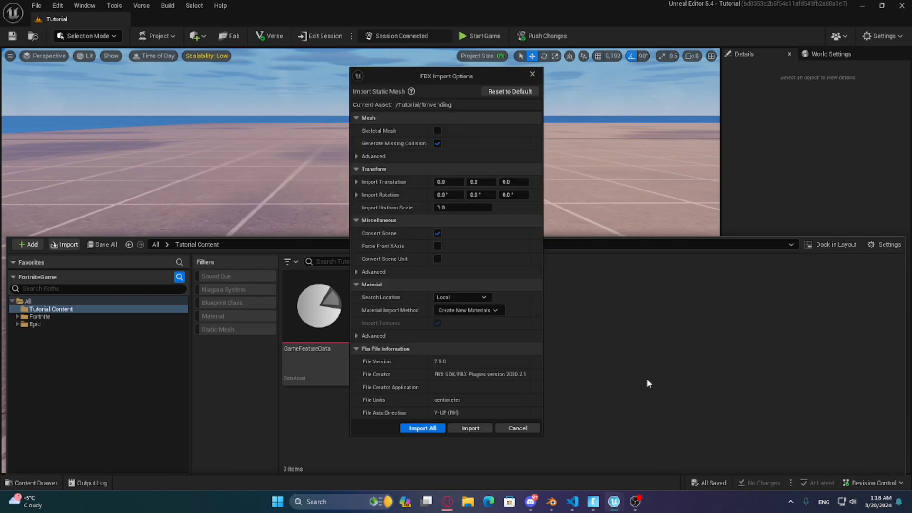
click(422, 427)
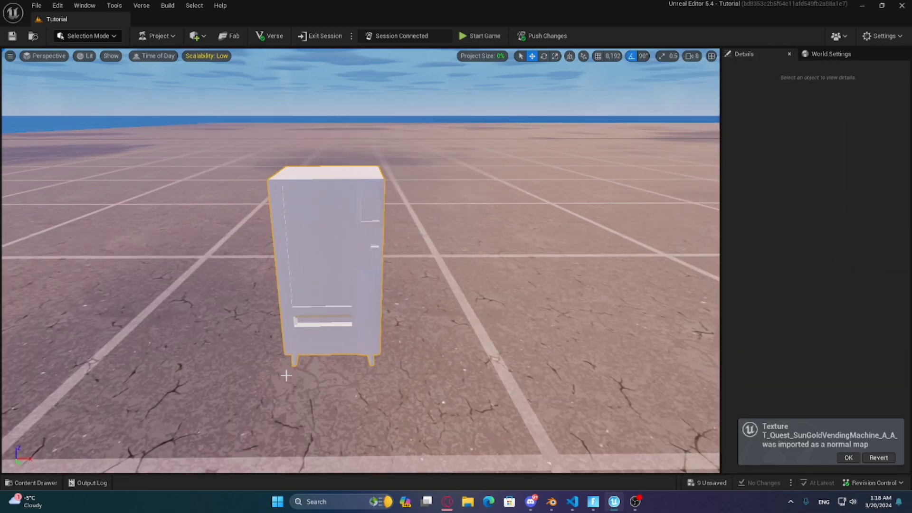
Step: Open MI_Quest_SleekVendingMachine_A from the Content Browser in the Material Editor
click(326, 262)
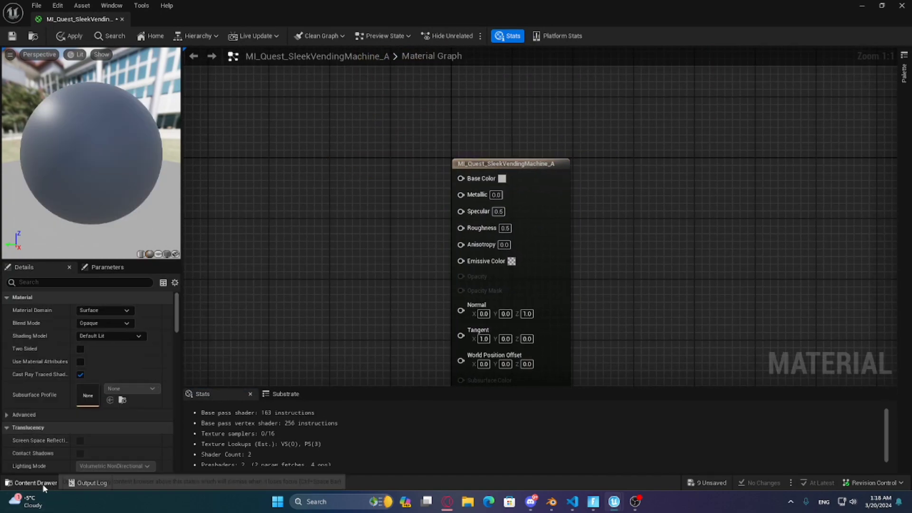
Step: Drag the D, S and N textures into the graph and spread the Texture Sample nodes
click(33, 482)
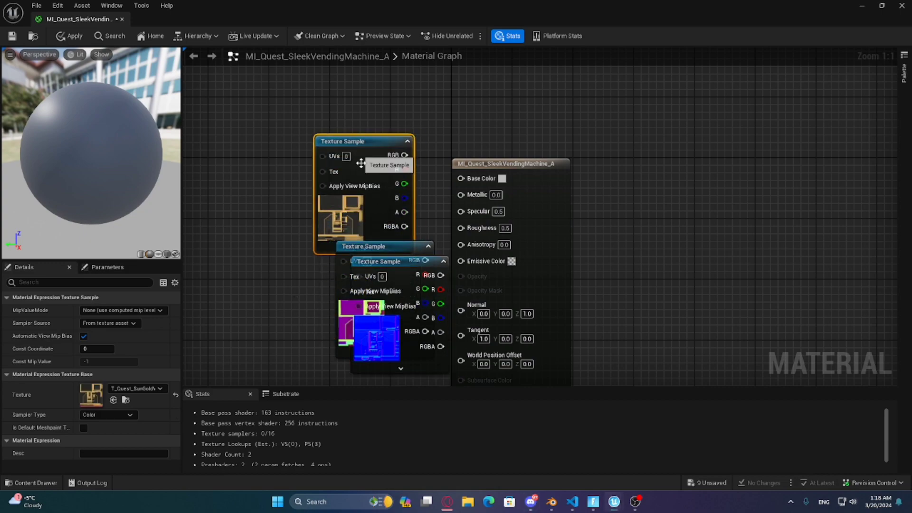
drag(363, 142, 316, 73)
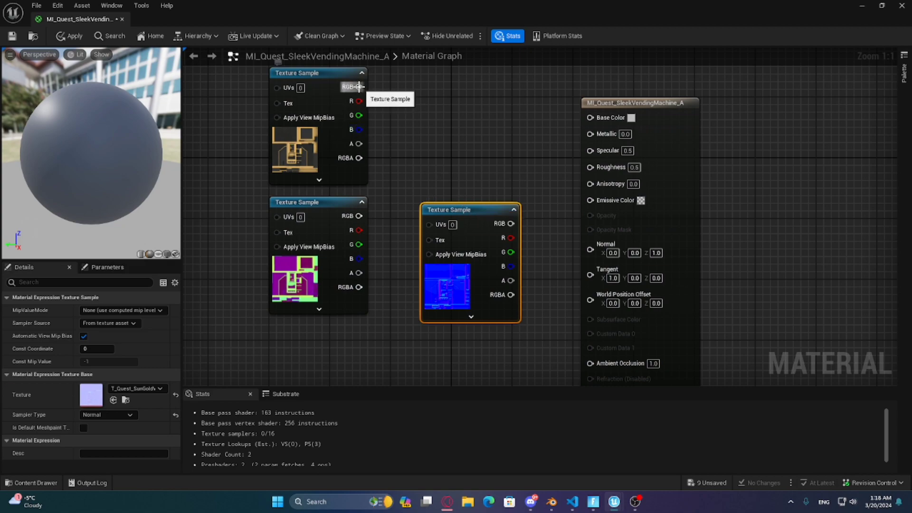
Step: Connect D RGB to Base Color, N R to Anisotropy, S B to Metallic, and apply
drag(361, 88, 590, 117)
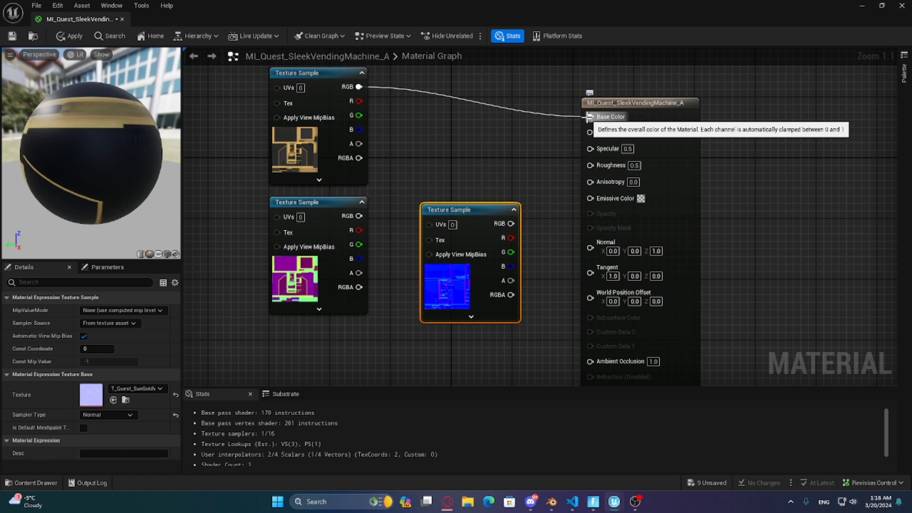
mouse_move(363, 180)
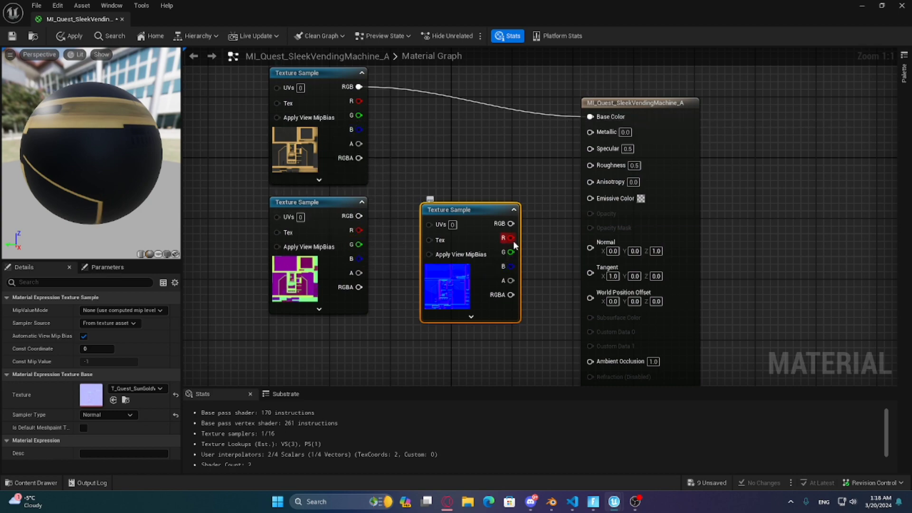
drag(514, 238, 580, 195)
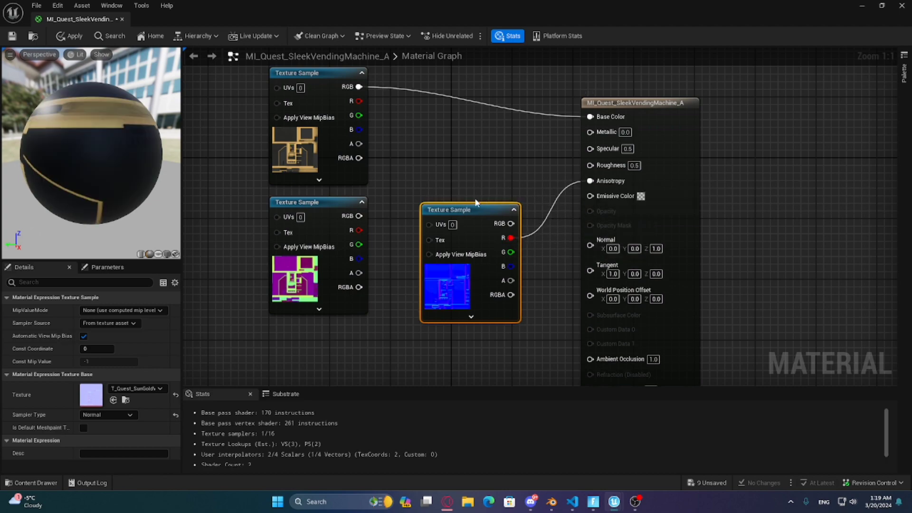
mouse_move(357, 258)
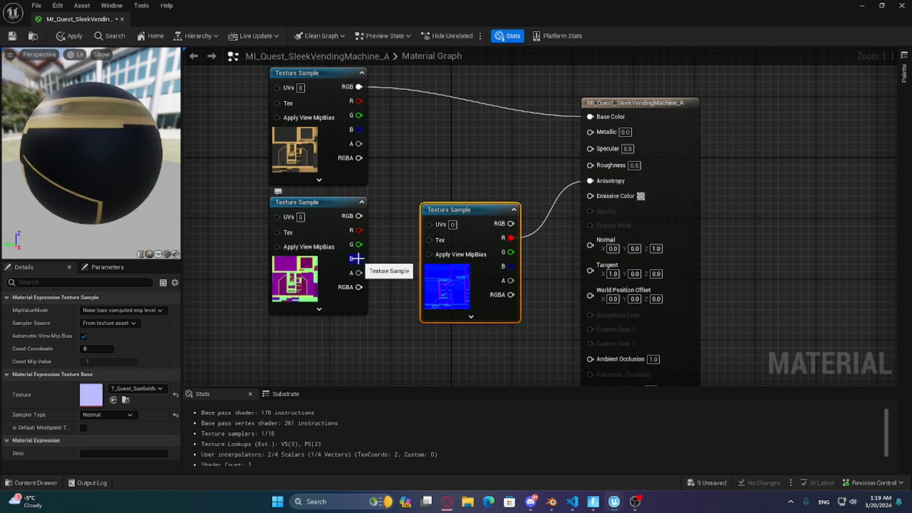
drag(358, 258, 481, 236)
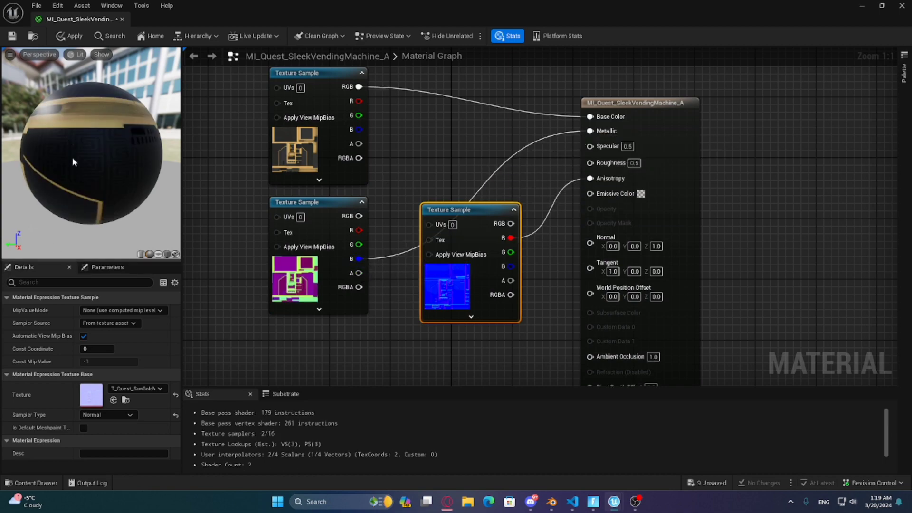
click(69, 36)
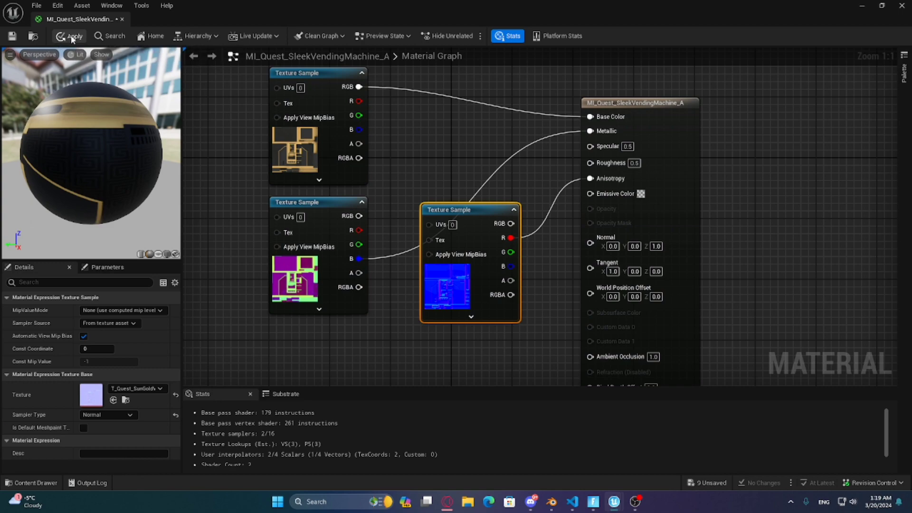
mouse_move(12, 36)
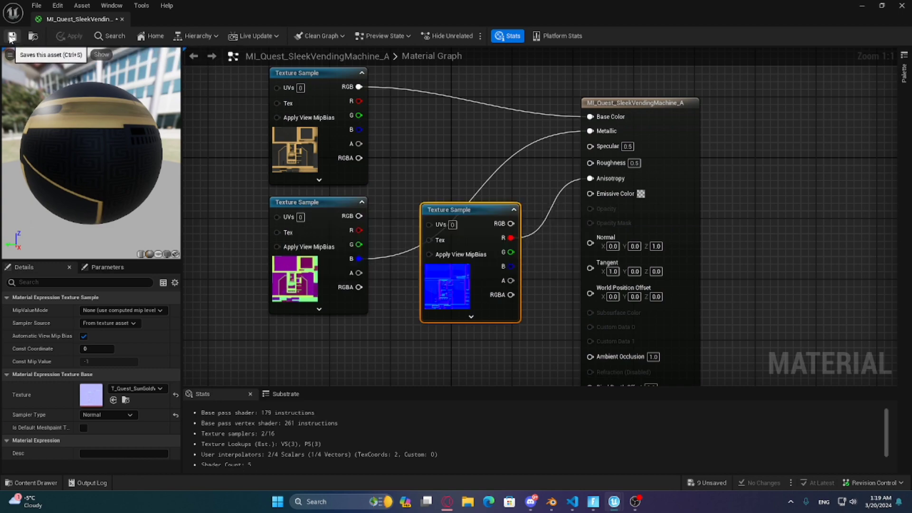
Step: Save the edited MI_Quest_SleekVendingMachine_A material
click(12, 36)
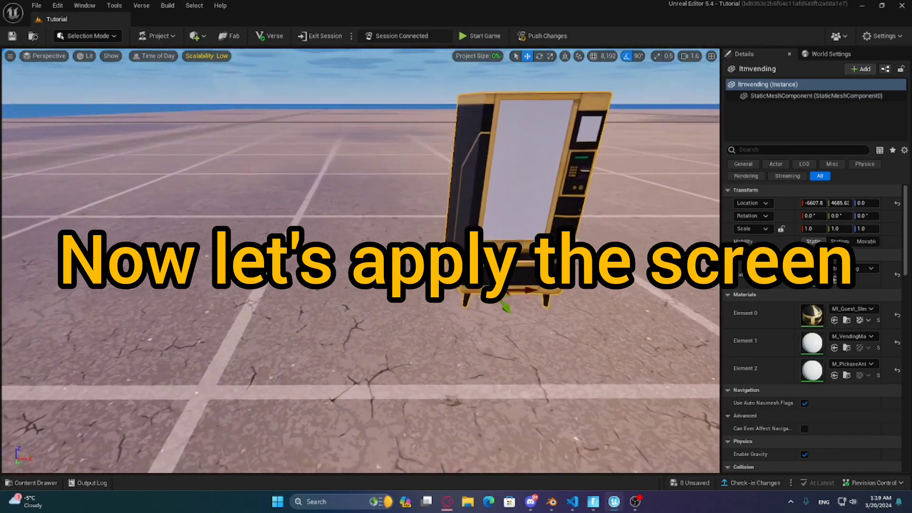
Step: Place the Vending Machine device from Fortnite > Devices beside the custom machine and select it
click(31, 482)
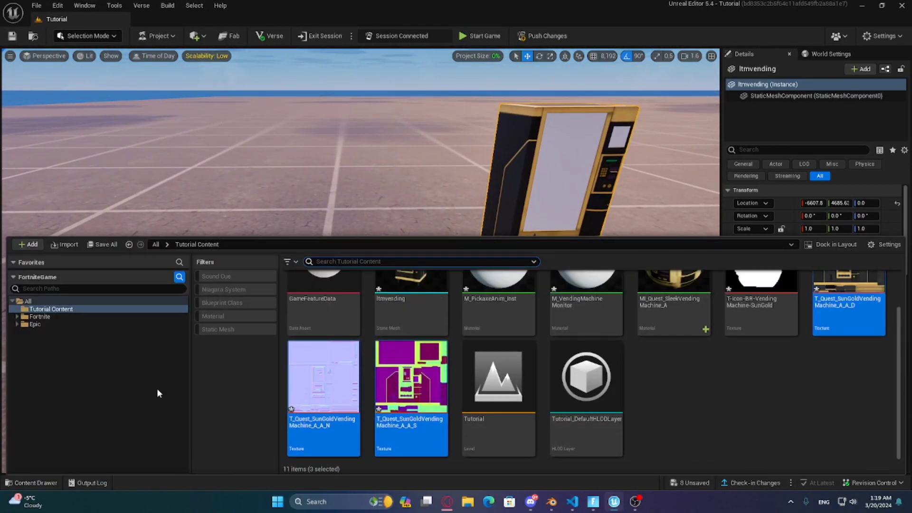
click(40, 316)
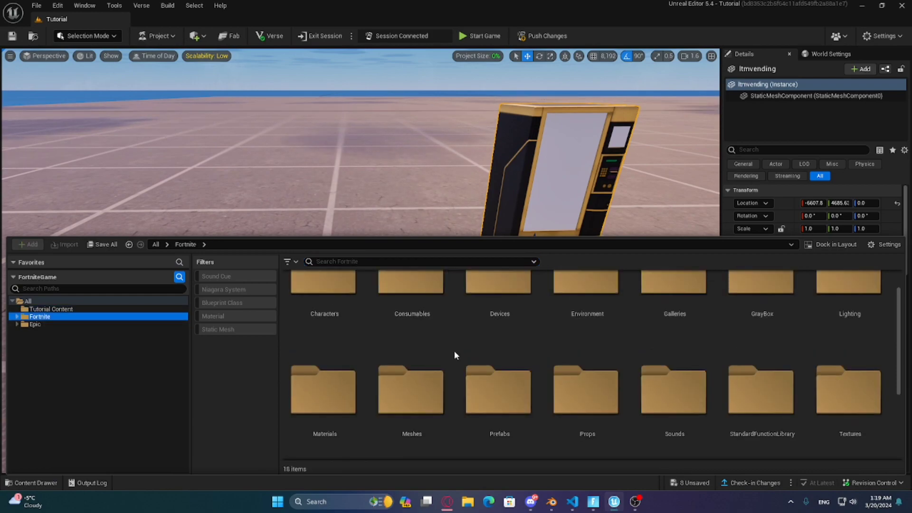
double_click(499, 296)
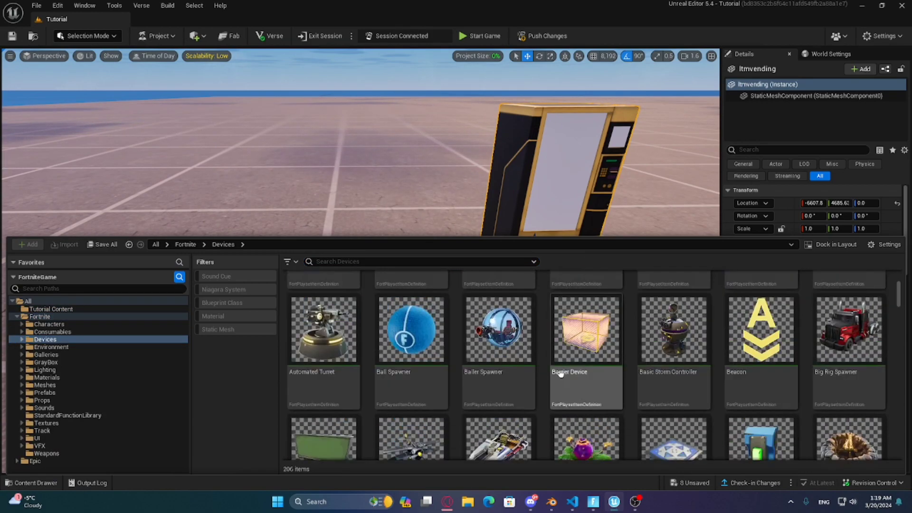
text(vend)
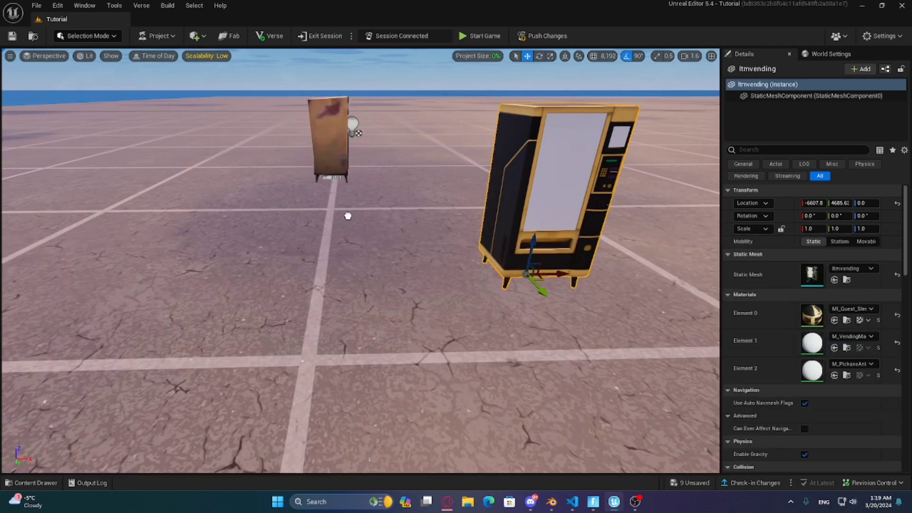
click(331, 145)
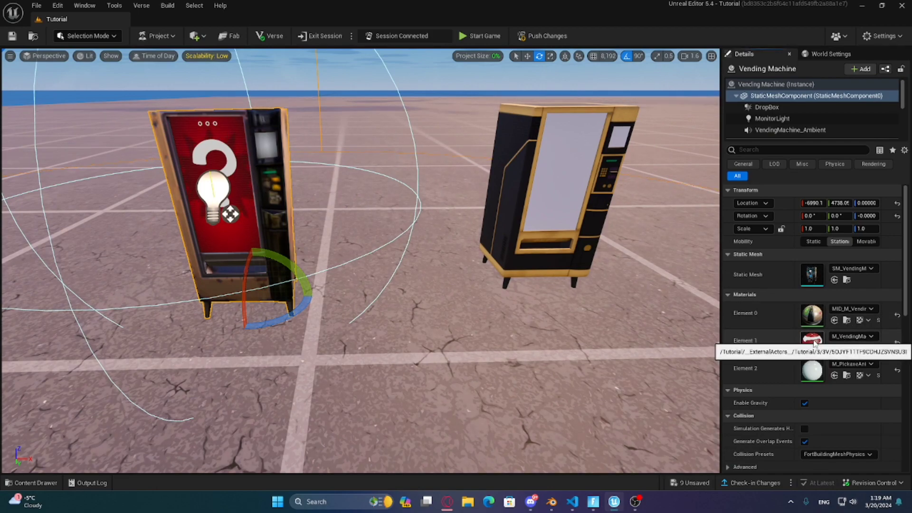
Step: Create a material instance named 'screen' in Tutorial Content and clear the search box
double_click(811, 336)
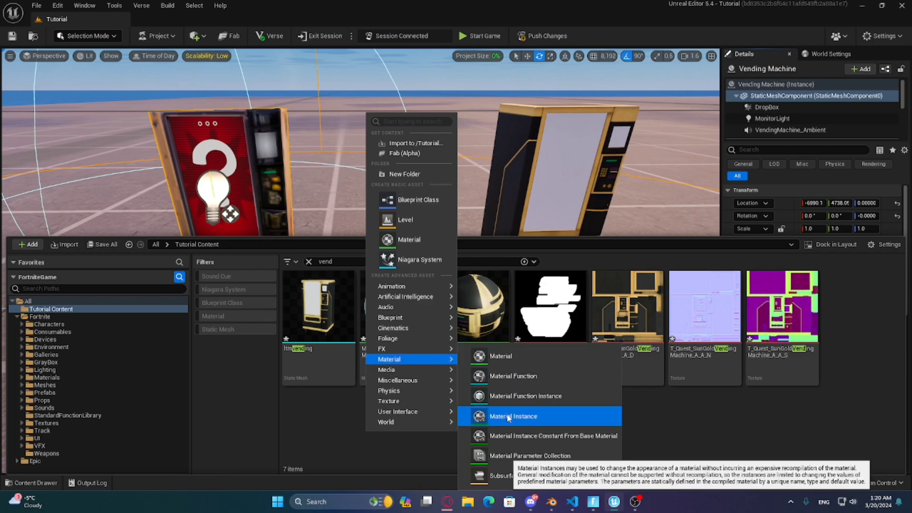
click(513, 416)
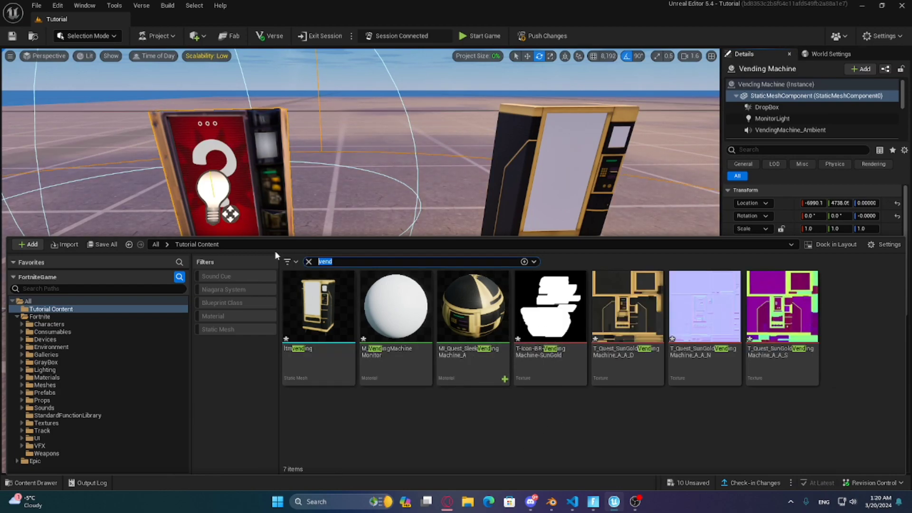
click(309, 261)
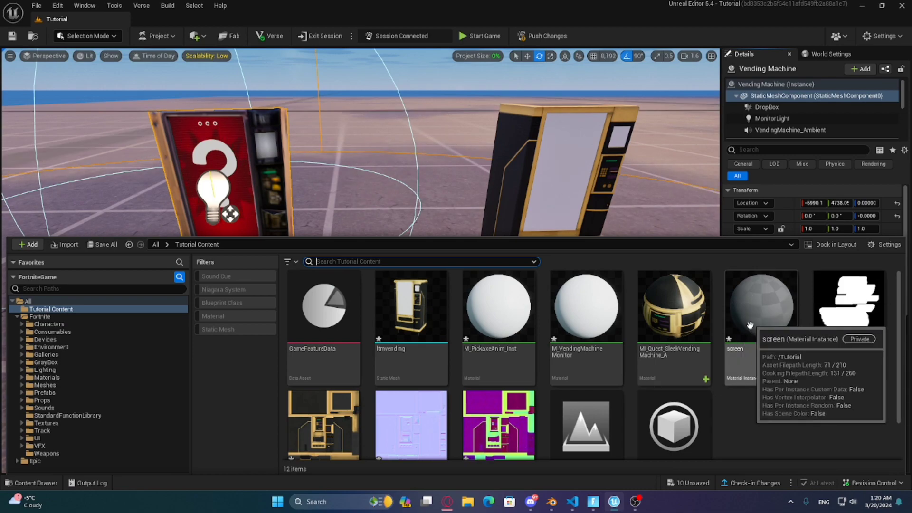
Step: Set the screen instance's parent to M_VendingMachineMonitor and enable the WeaponIcon override
double_click(760, 306)
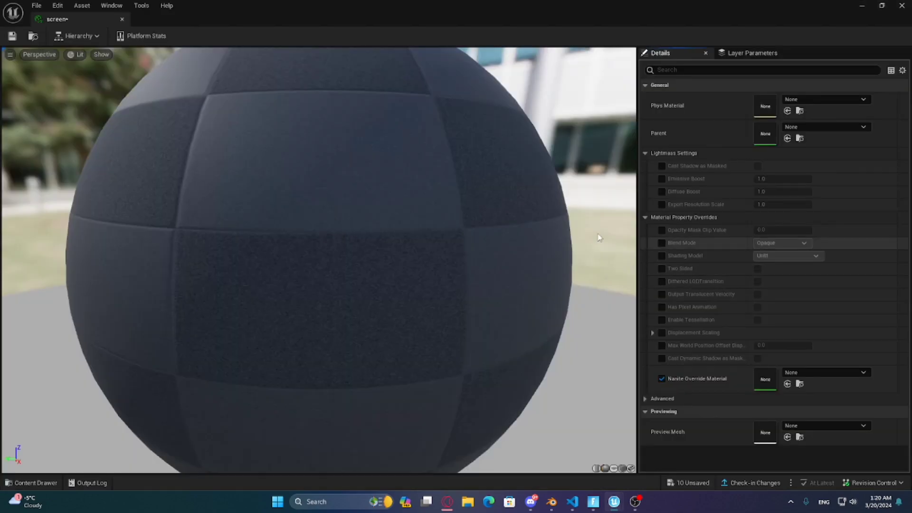
right_click(764, 132)
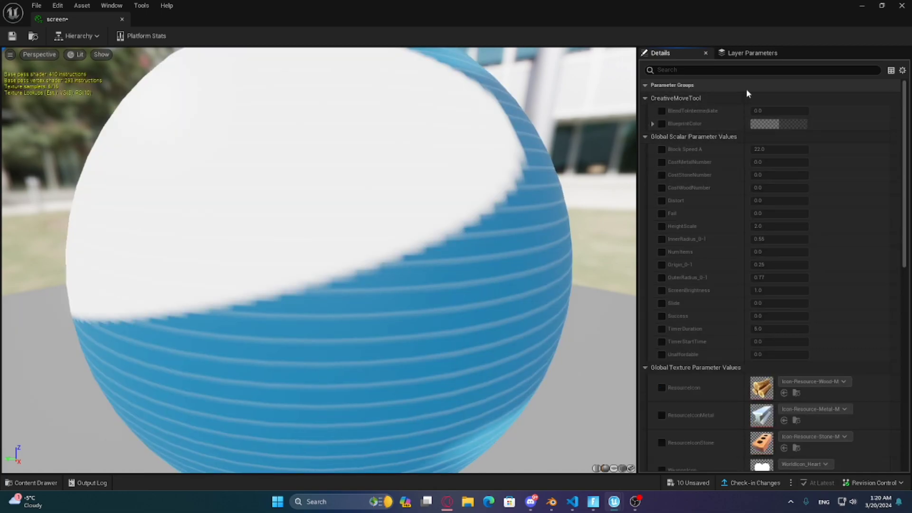
scroll(down, 3)
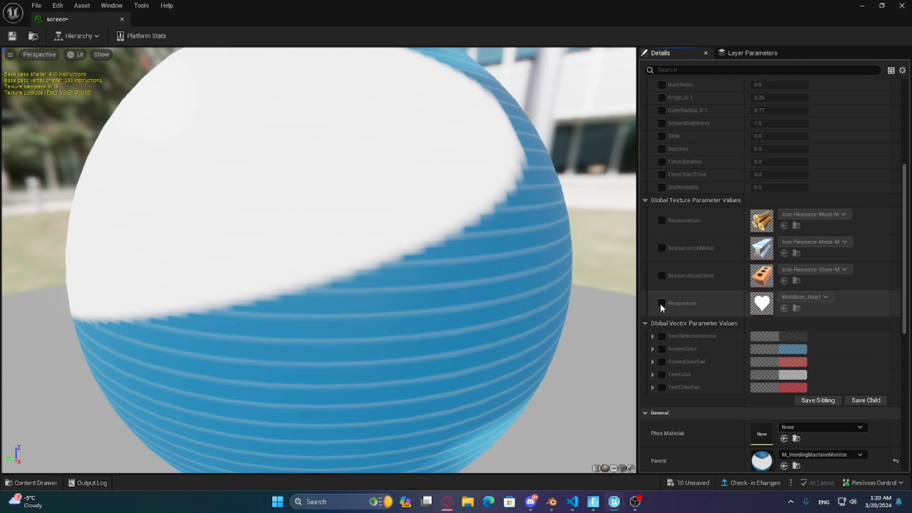
click(661, 303)
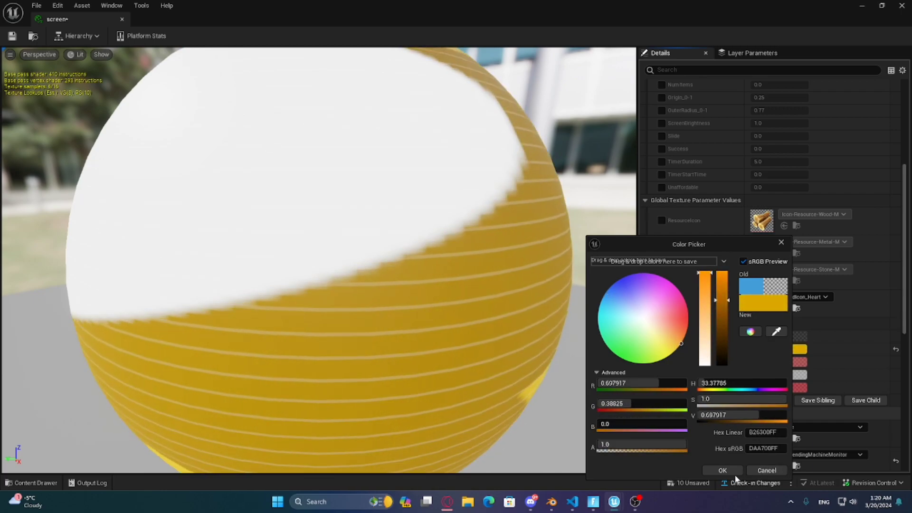
Step: Confirm the yellow screen colour and assign T-Icon-BR-VendingMachine-SunGold as the WeaponIcon
click(721, 469)
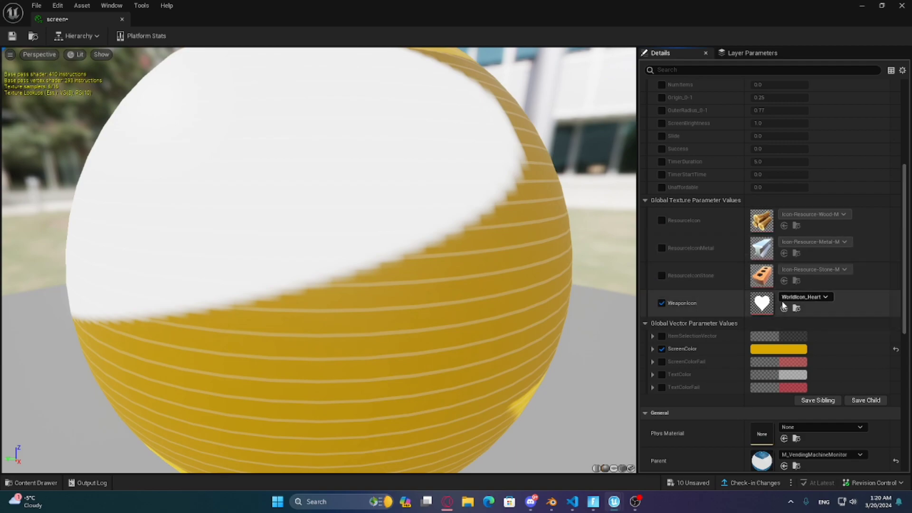
click(825, 297)
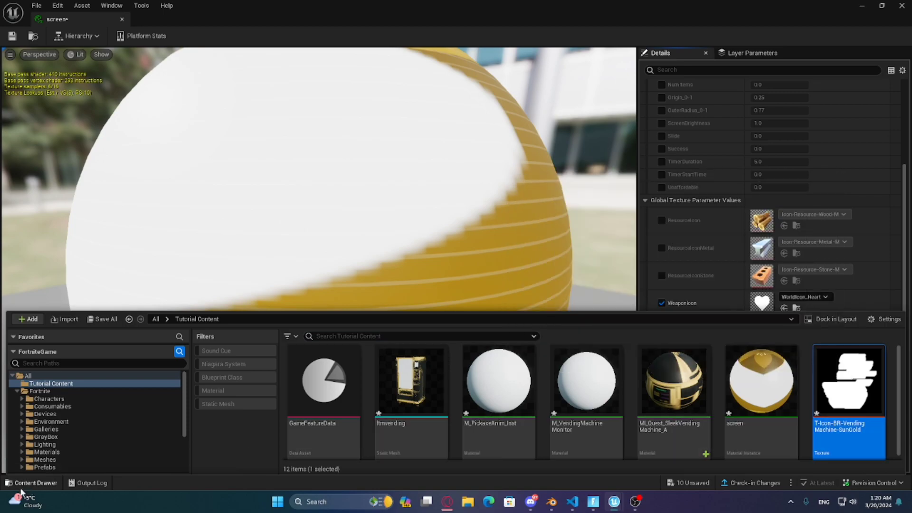
click(784, 308)
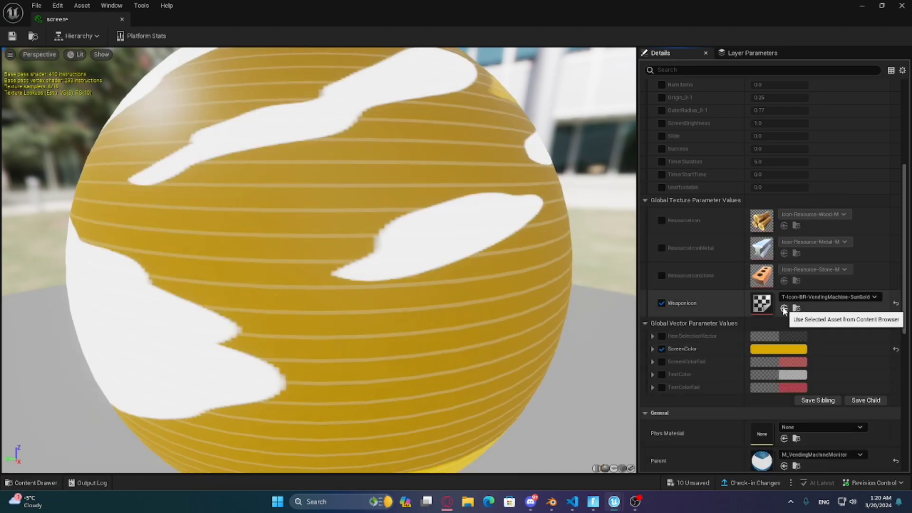
click(784, 309)
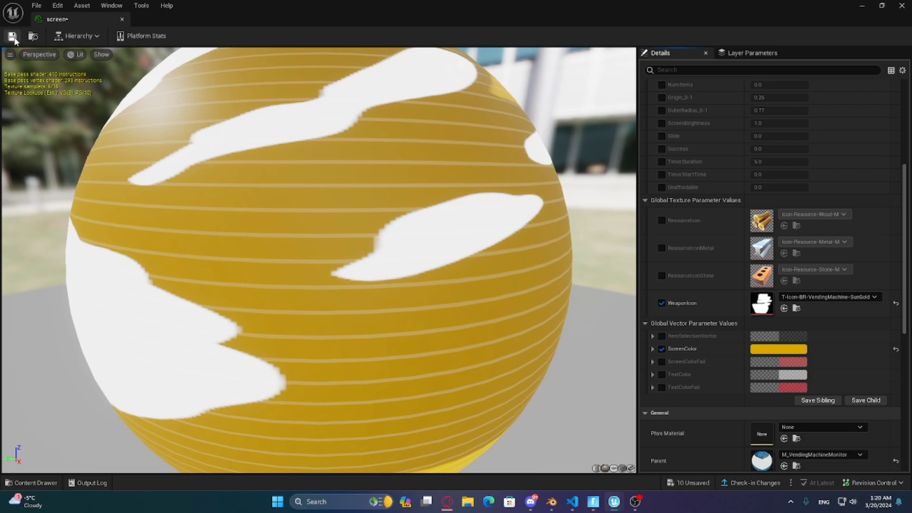
Step: Save the screen material instance and launch the session to view the machine in Fortnite
click(13, 36)
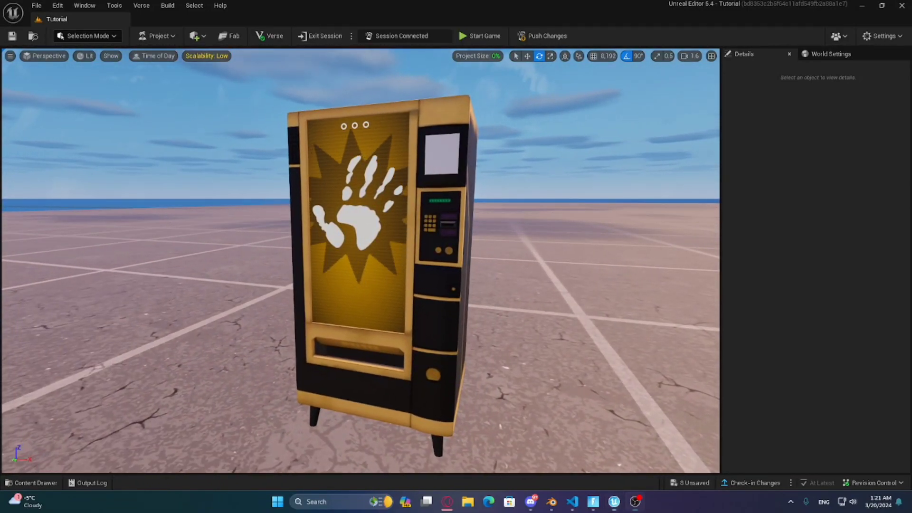
click(479, 36)
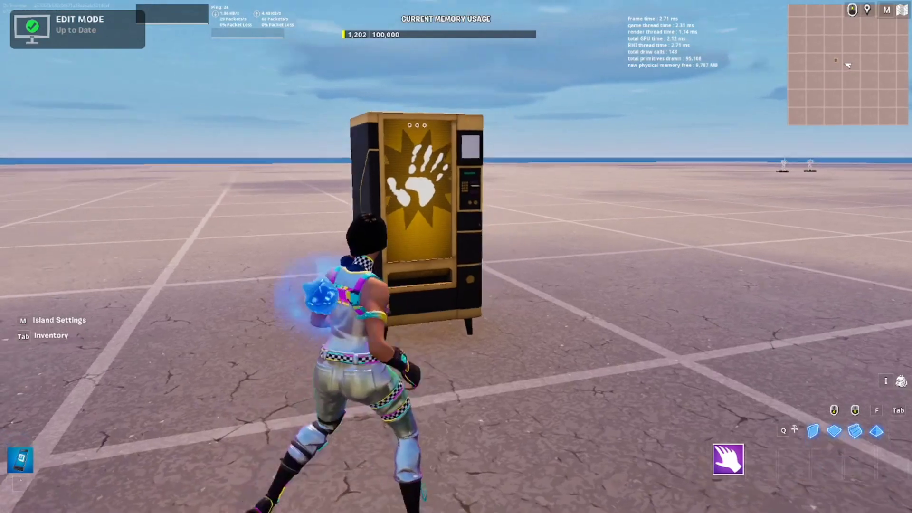